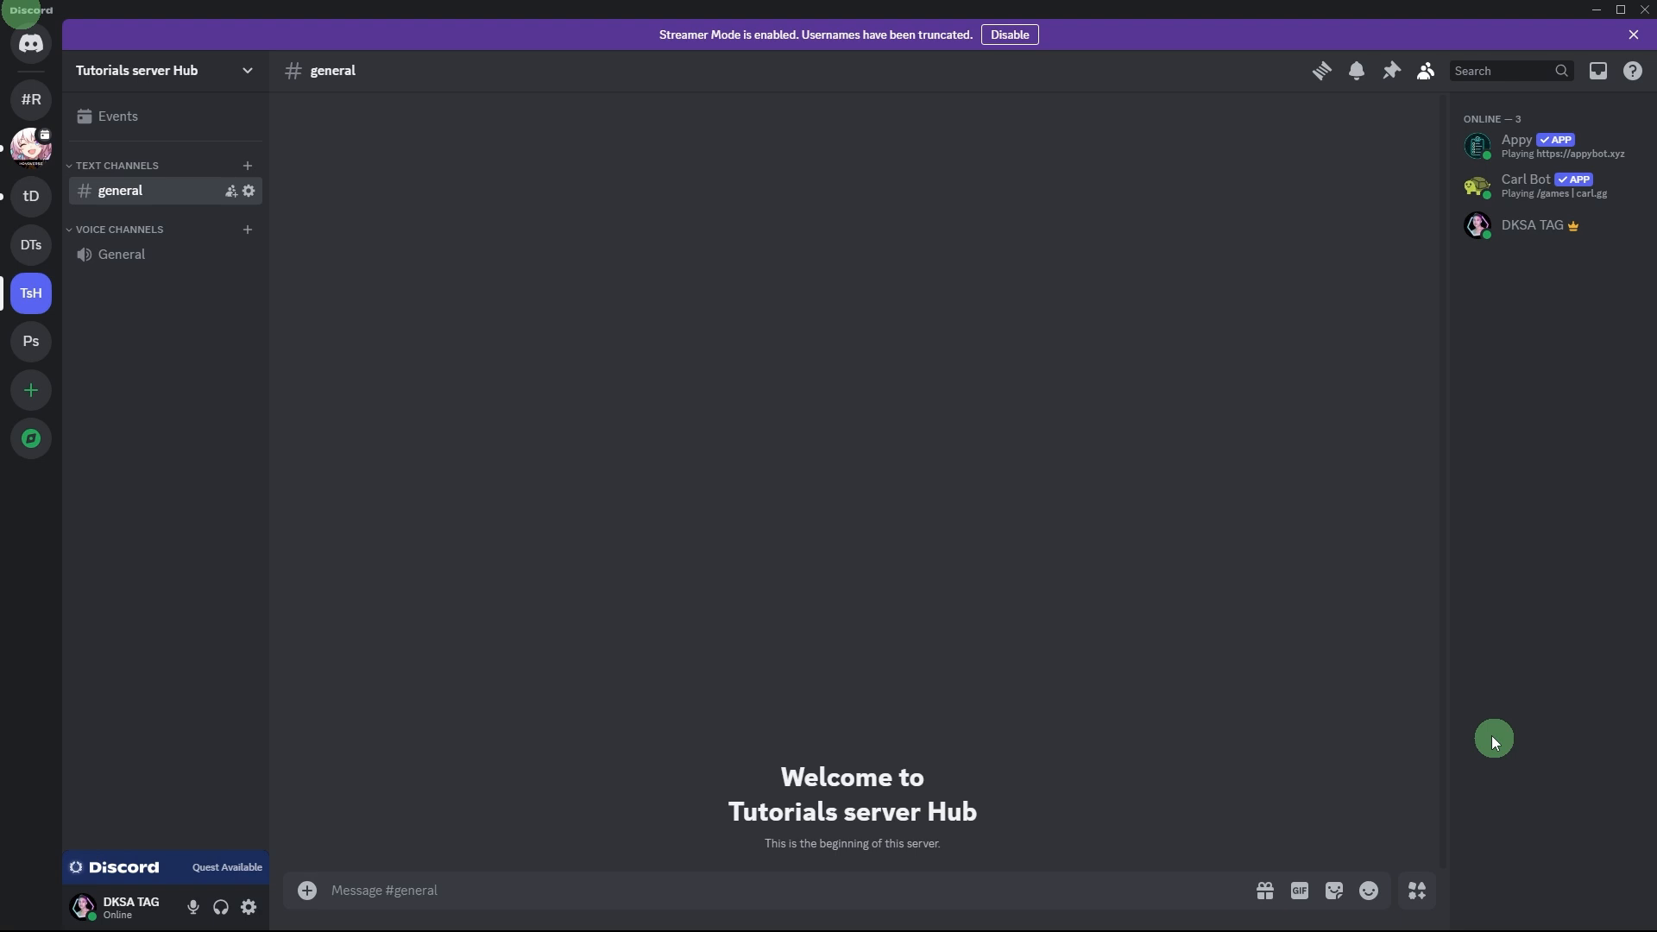
mouse_move(528, 363)
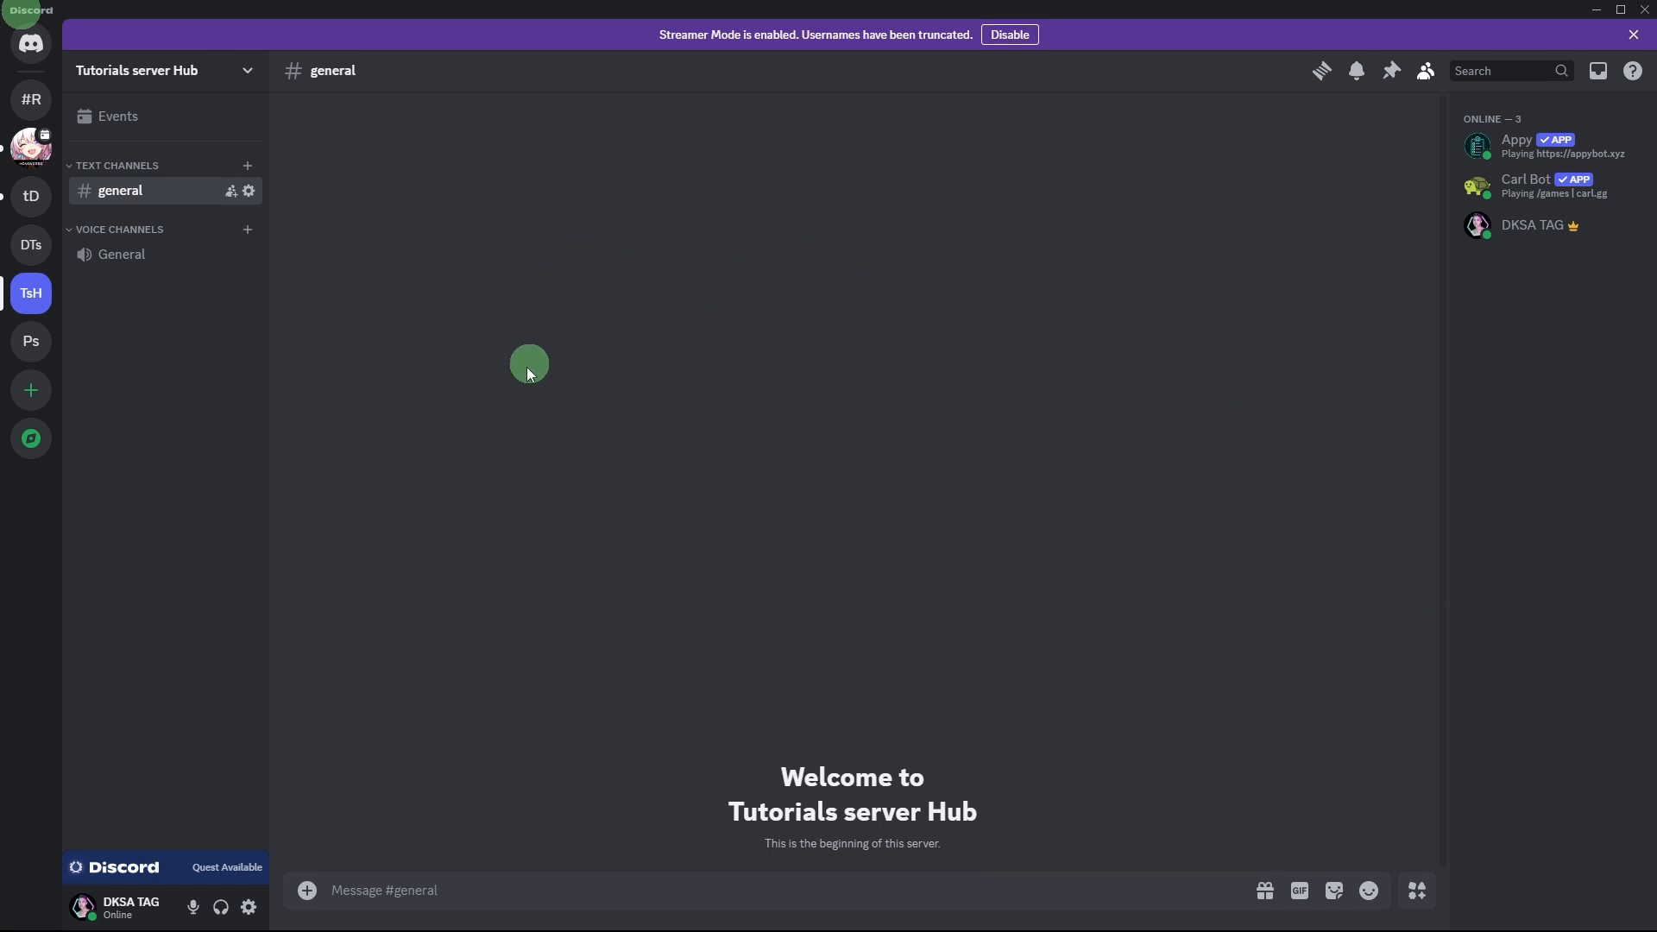
mouse_move(526, 305)
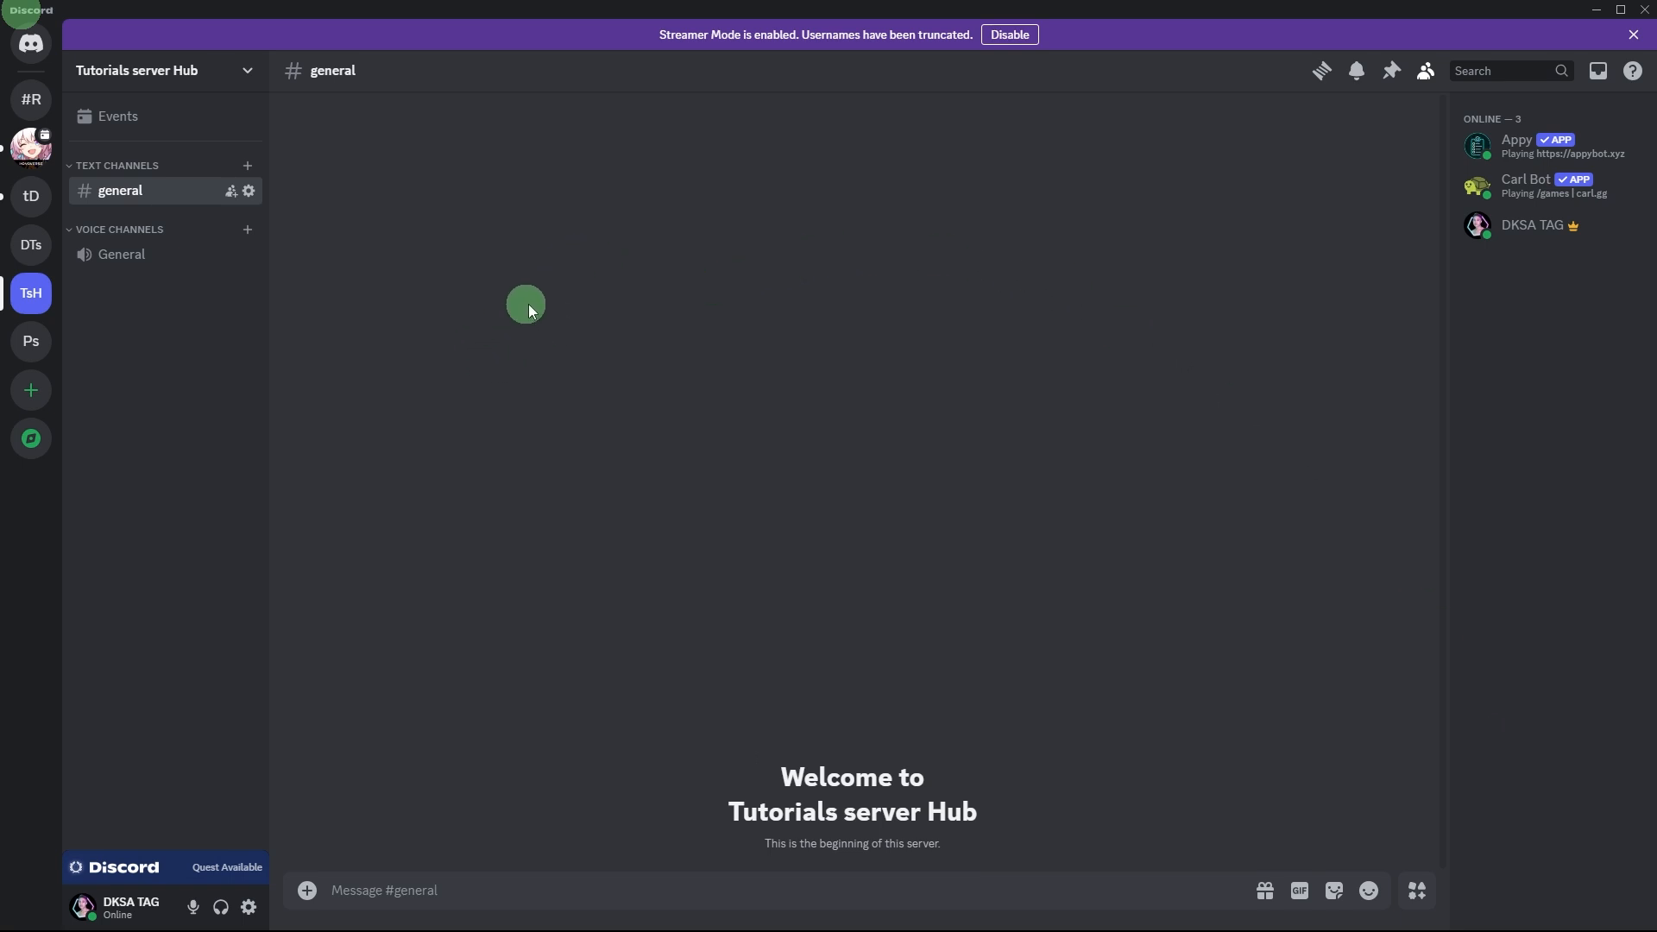
mouse_move(482, 292)
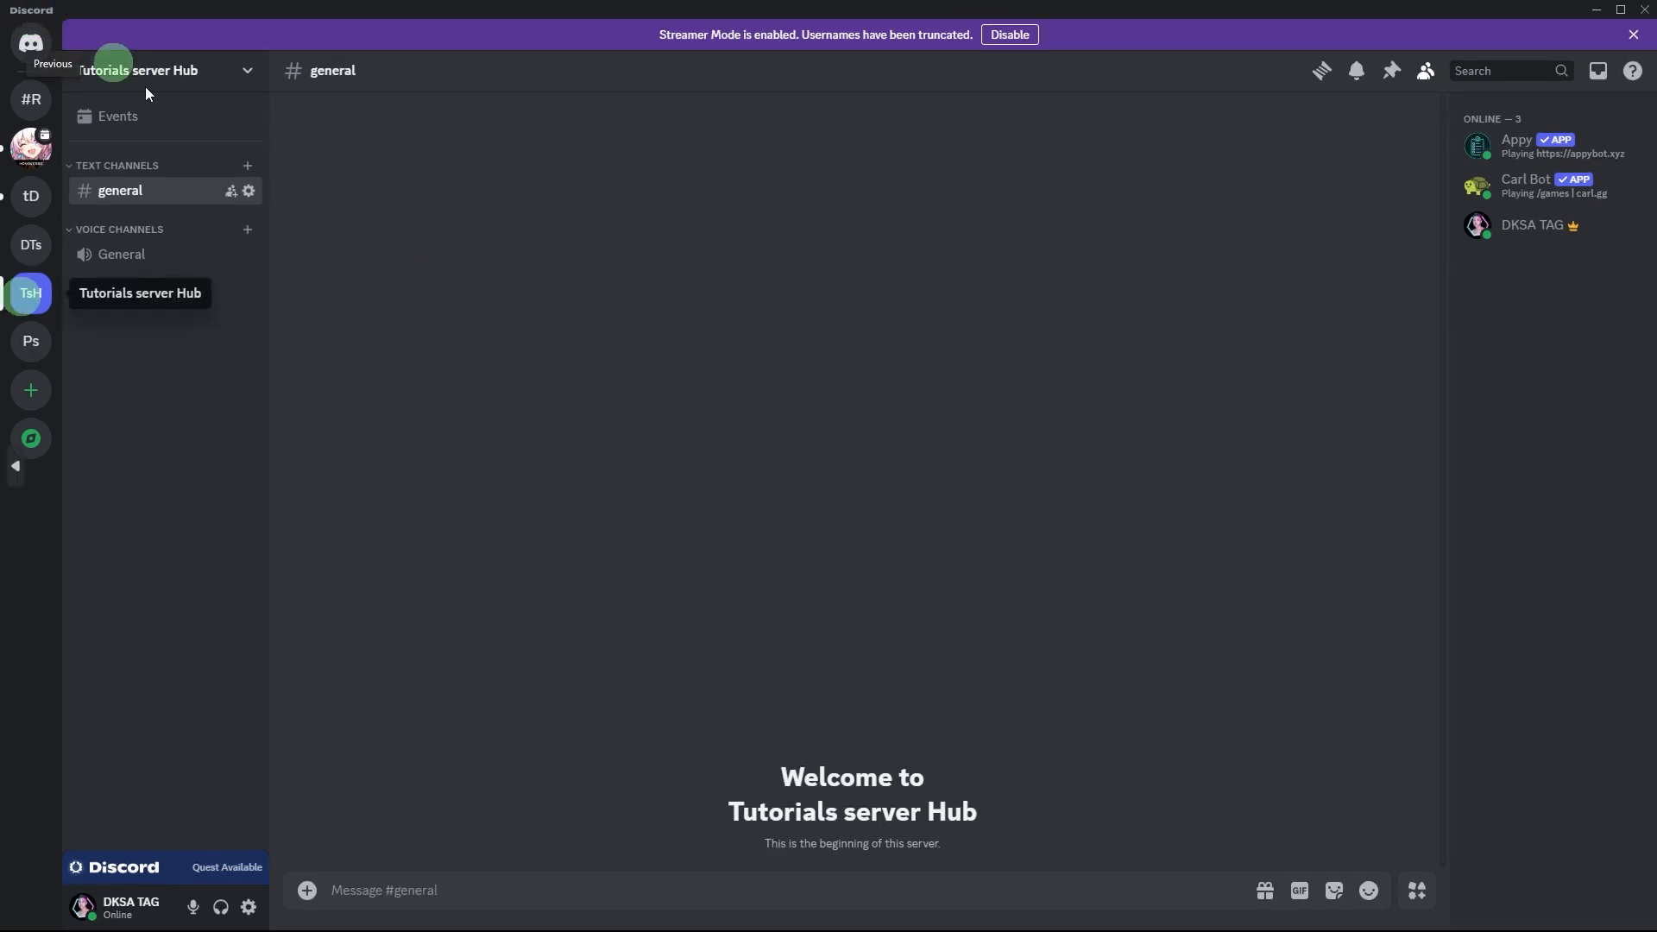
mouse_move(31, 294)
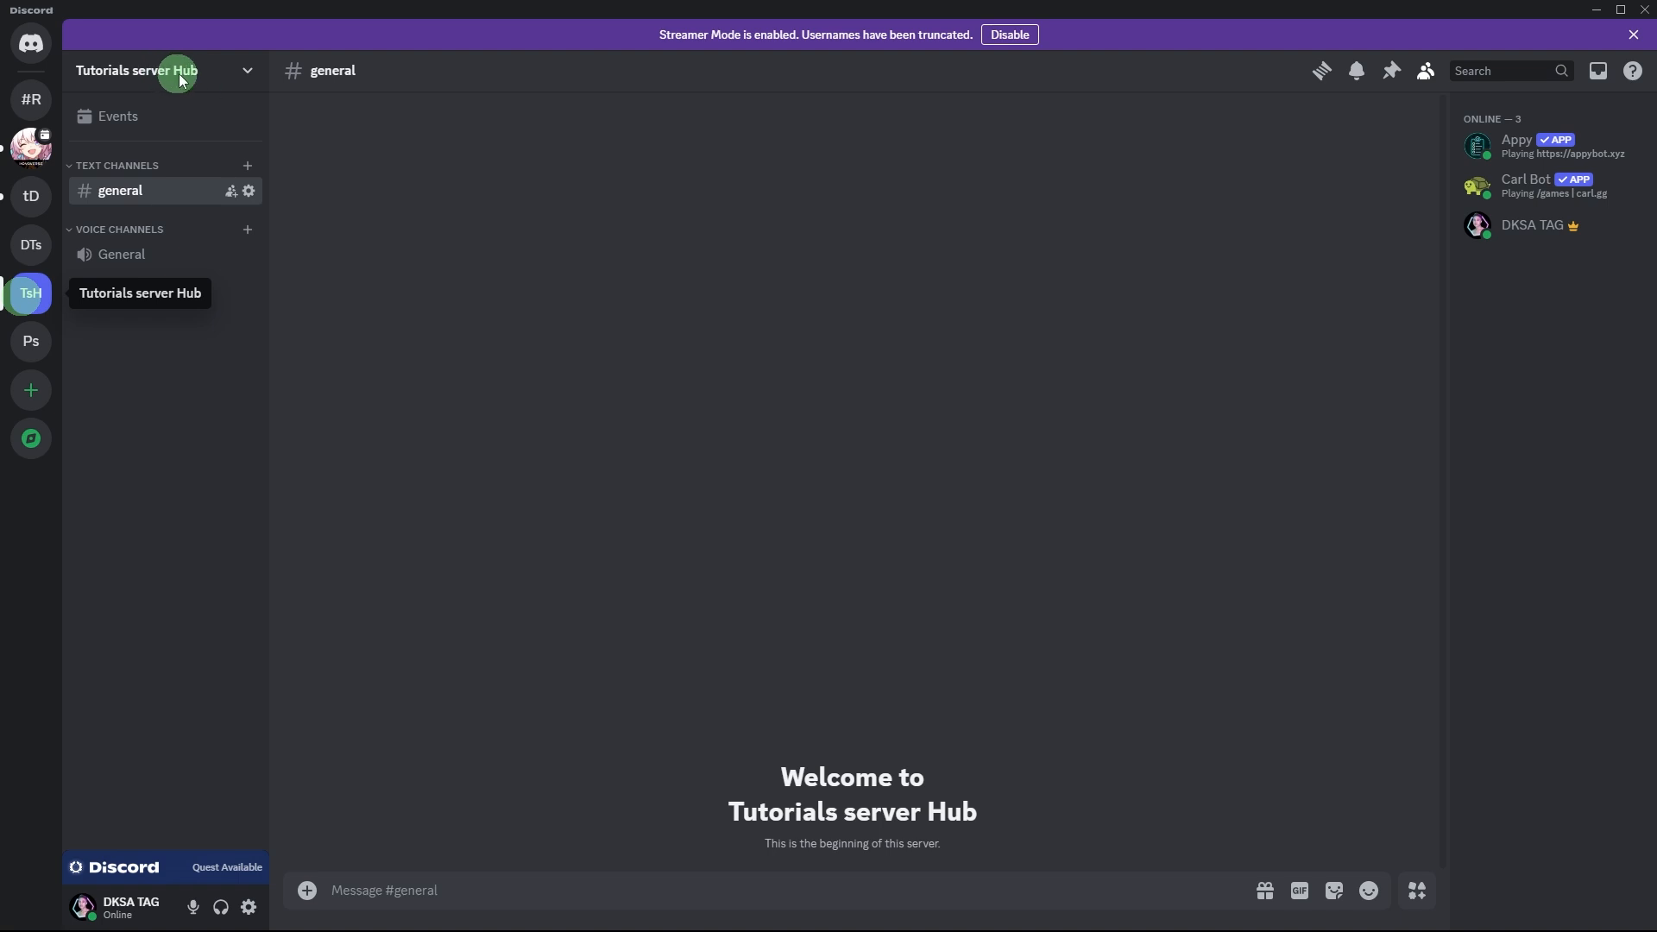
Step: Open the Tutorials server Hub server menu from the server name dropdown
left_click(159, 71)
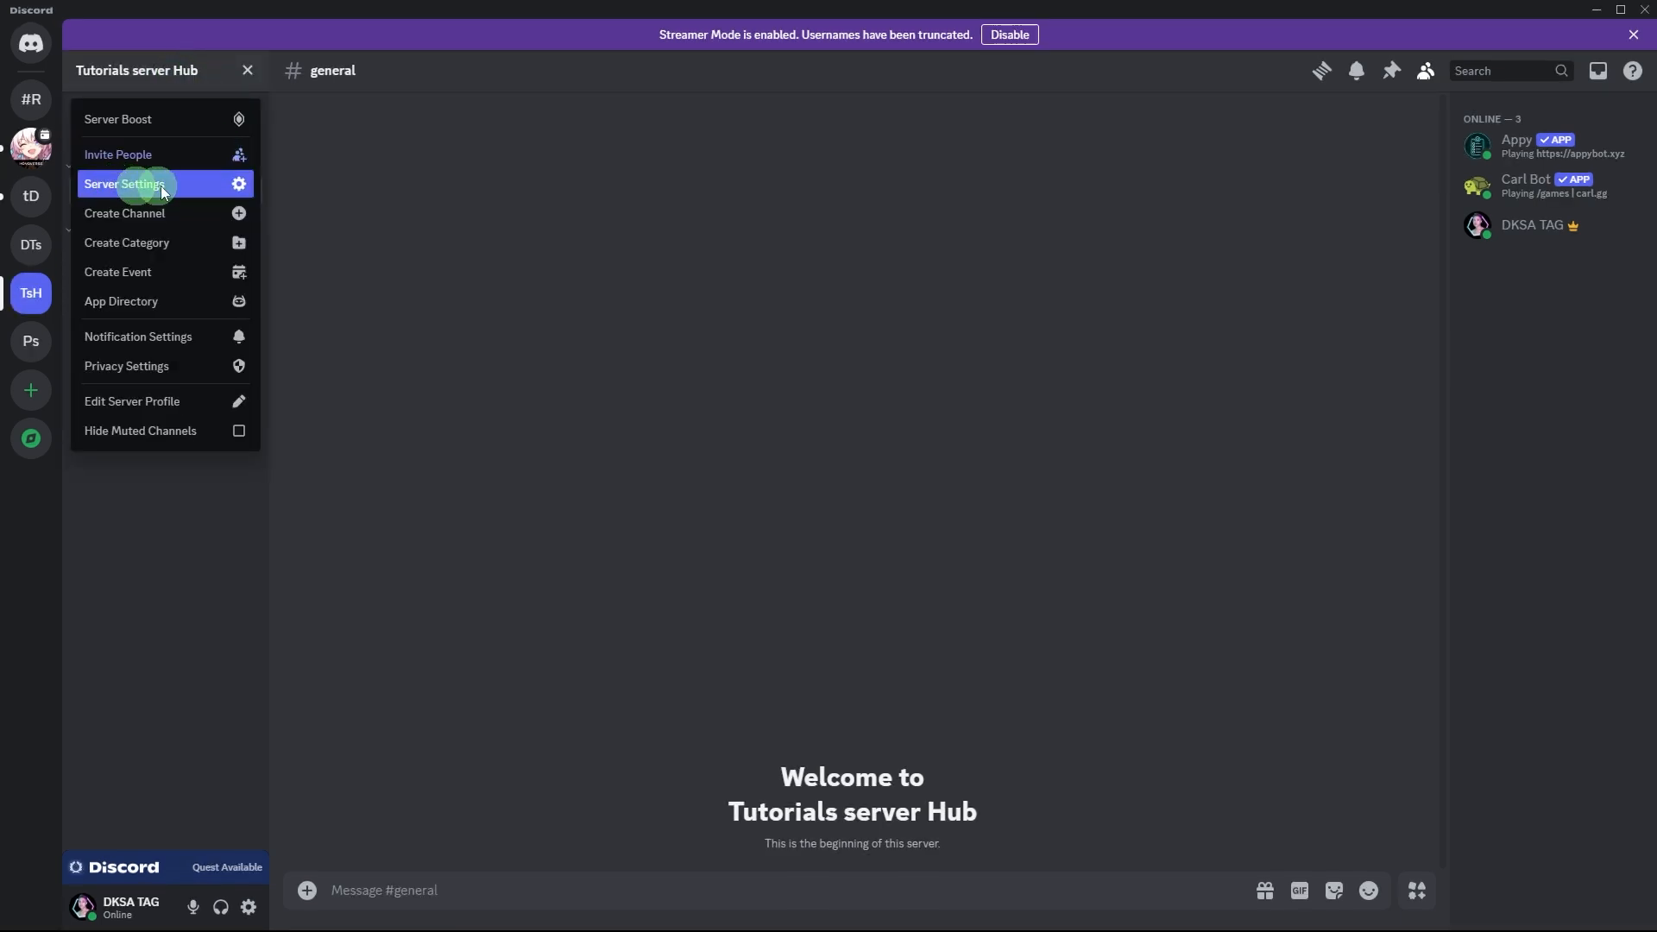
Step: Open Server Settings to the Server Template page titled 'Tutorials and Stuffs'
left_click(123, 183)
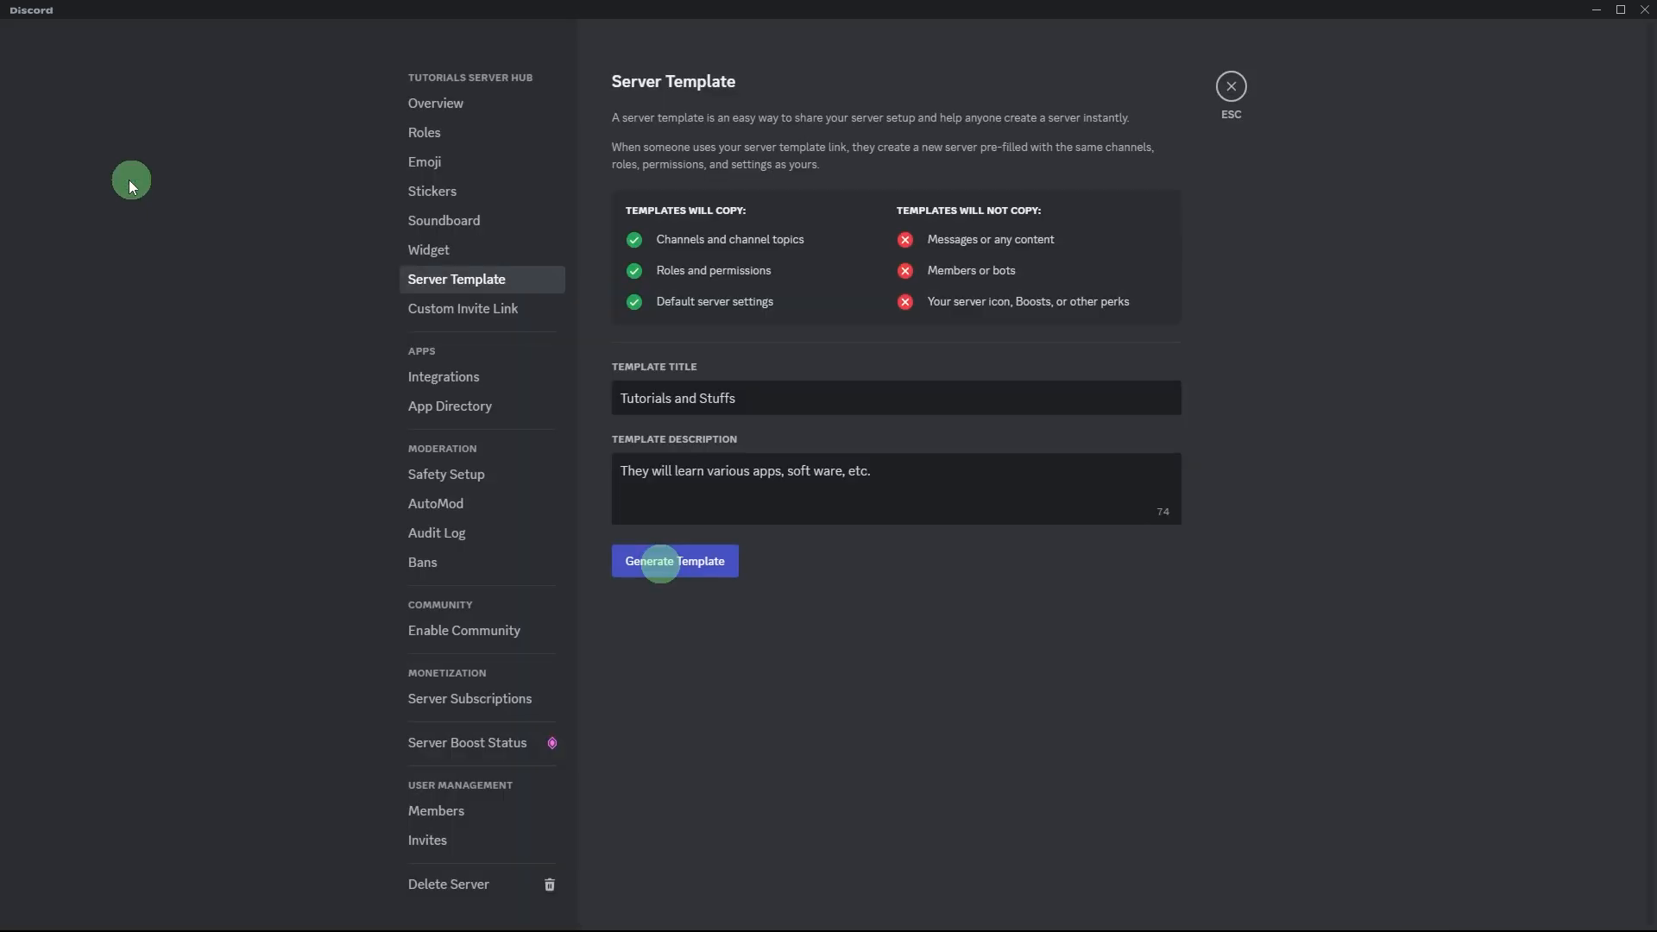
mouse_move(339, 291)
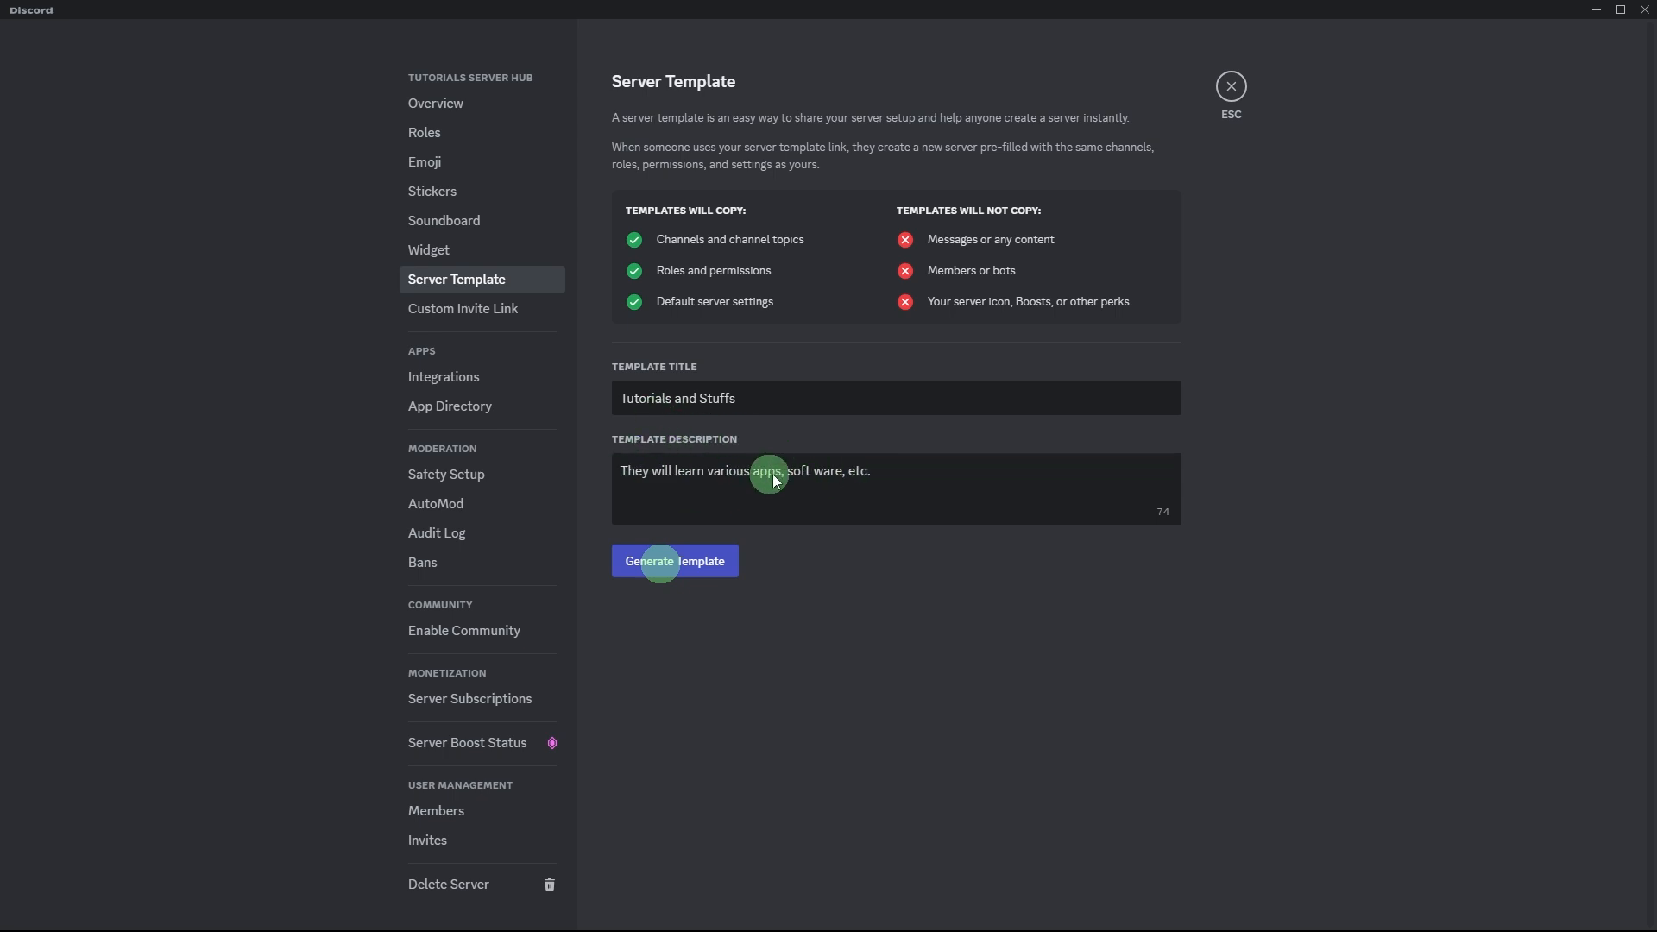
mouse_move(660, 561)
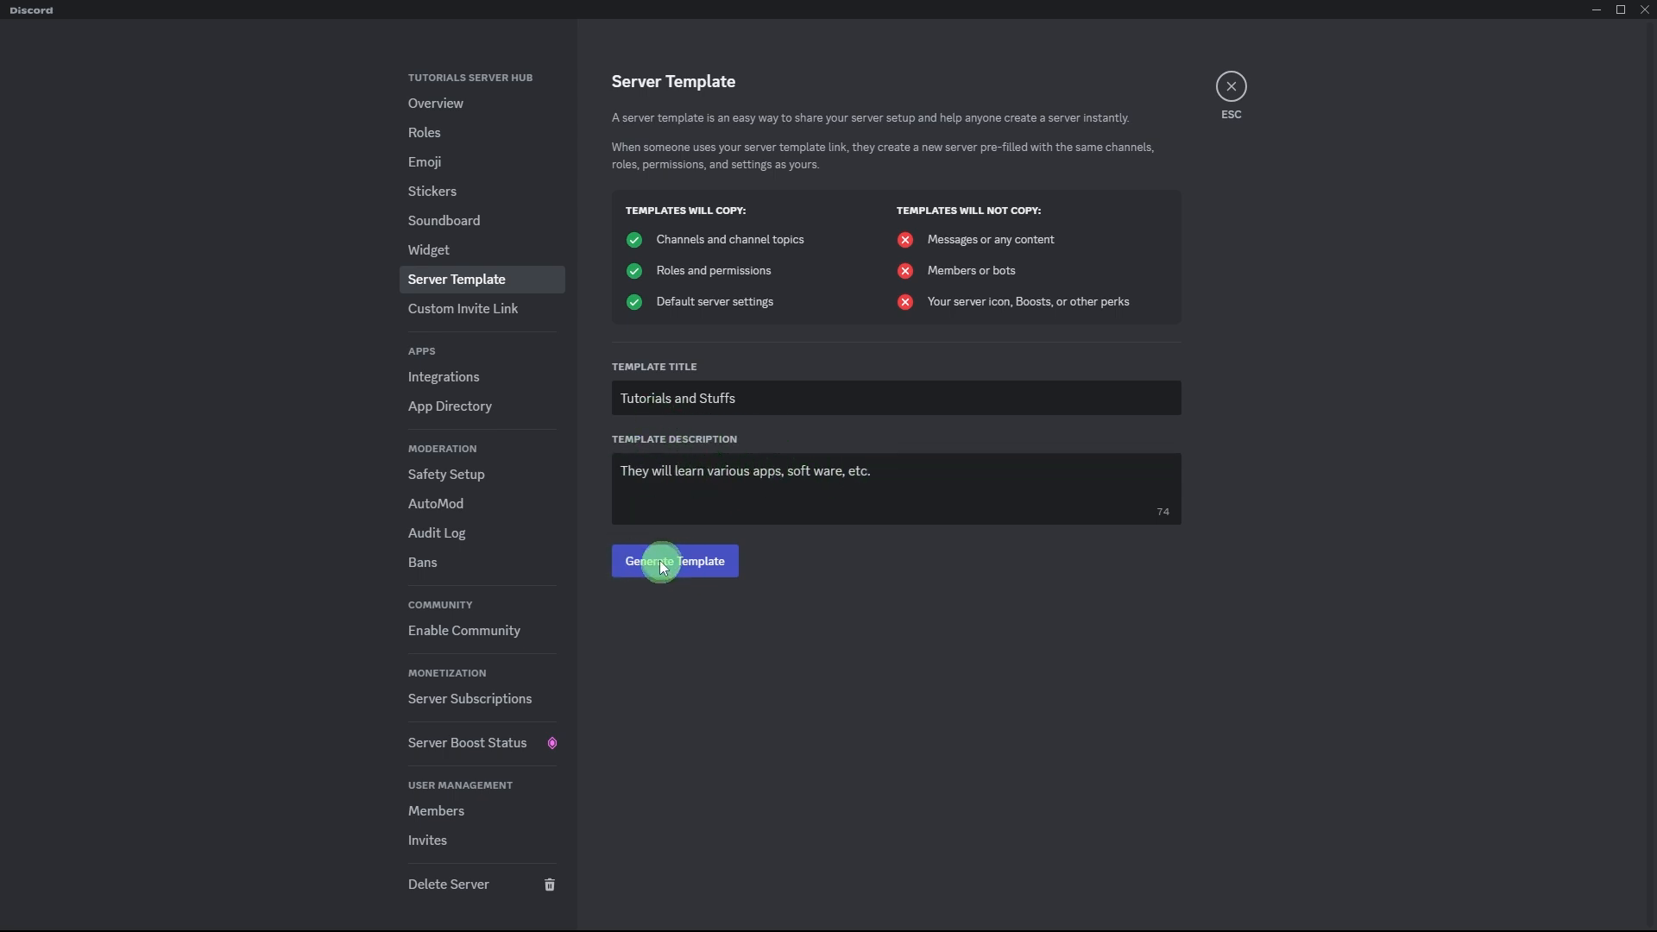
Step: Generate the 'Tutorials and Stuffs' template and copy its template link
left_click(674, 560)
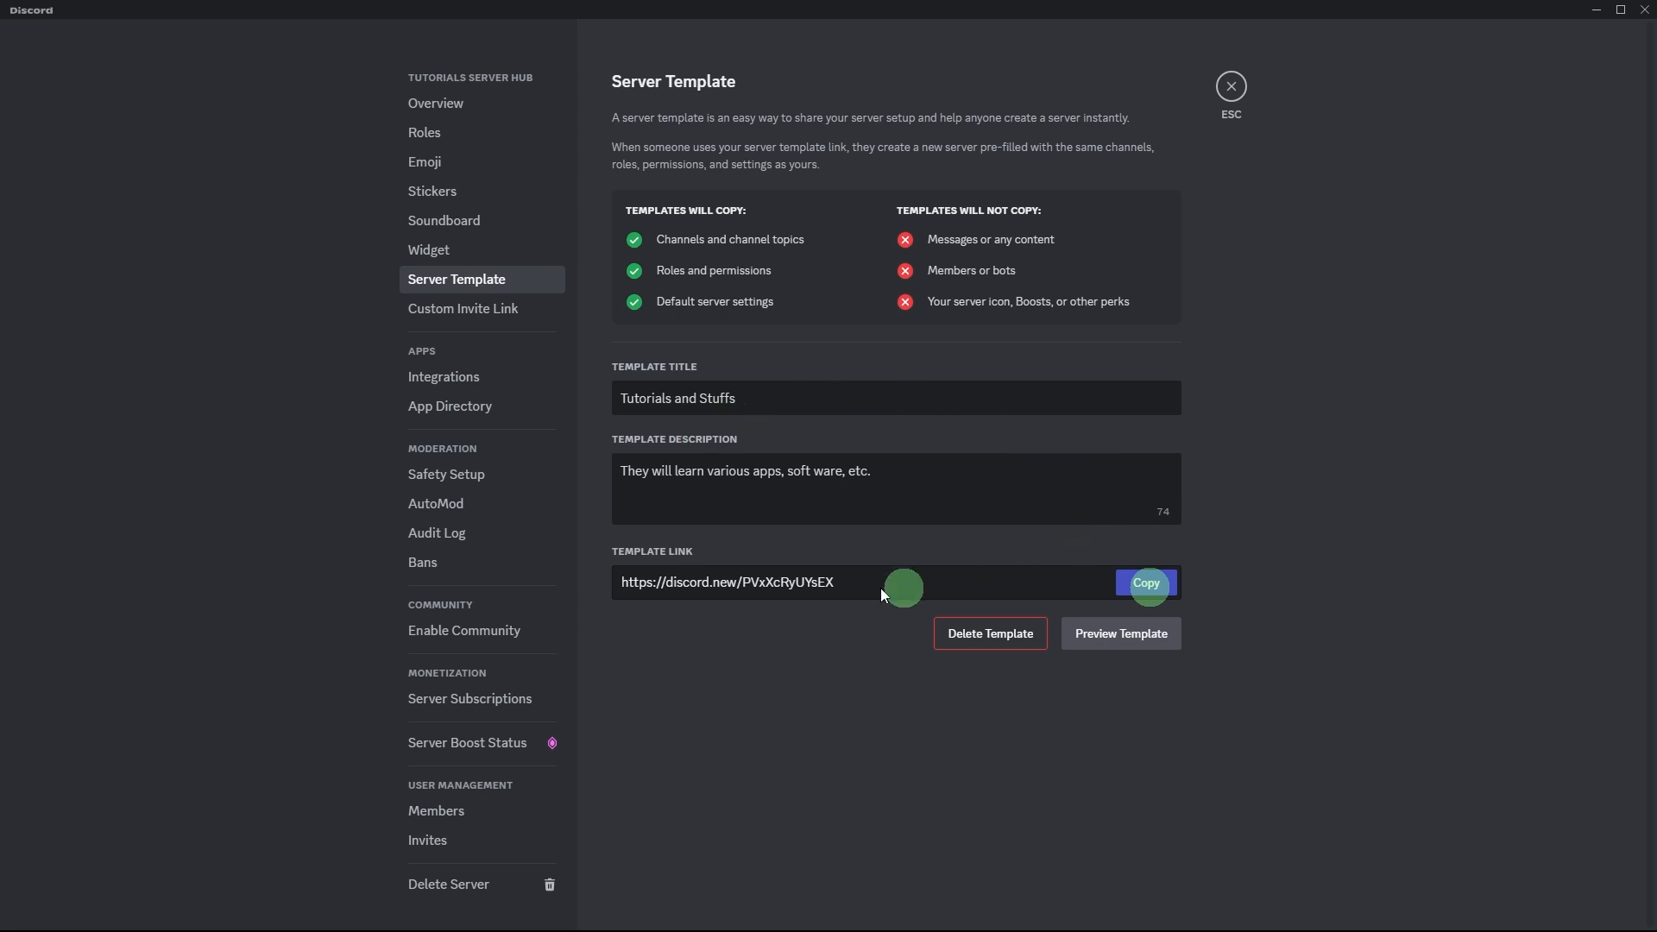
left_click(1145, 583)
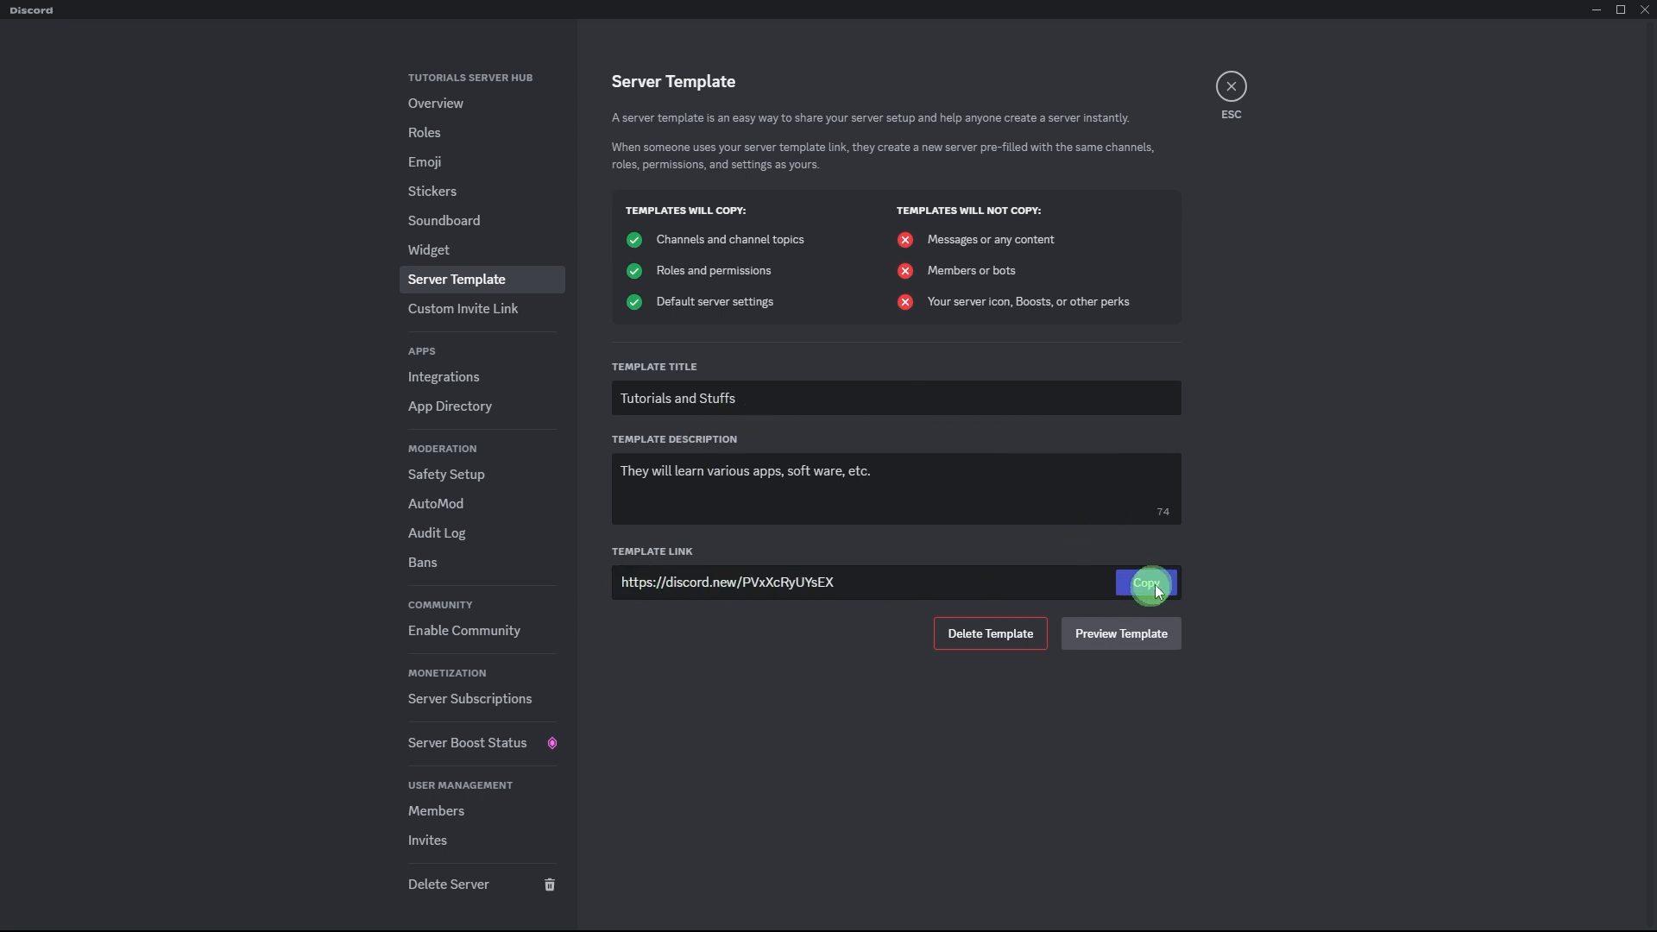